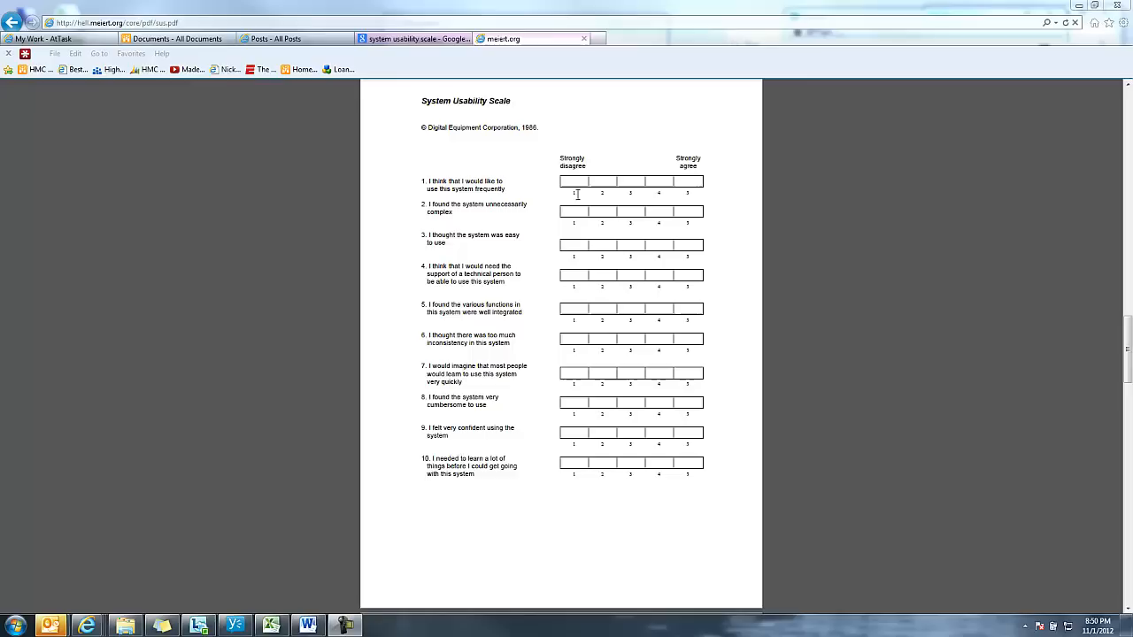
{"action": "mouse_move", "coordinate": [579, 273]}
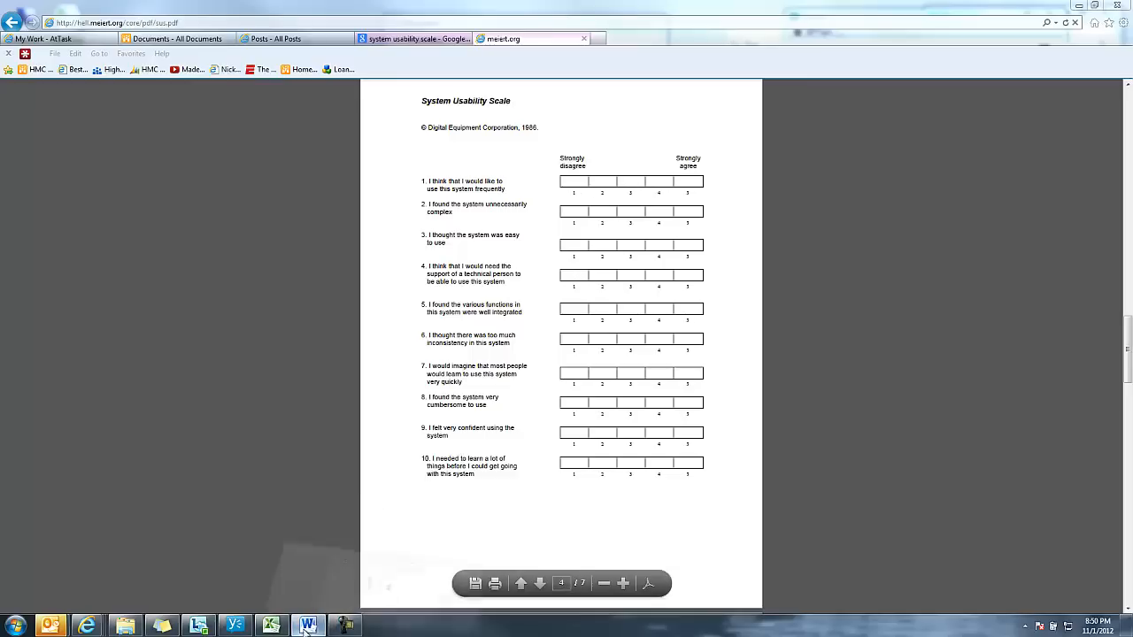
- Switch to the Word usability report at the Satisfaction section with its 49.38 SUS Score bar chart
{"action": "left_click", "coordinate": [308, 627]}
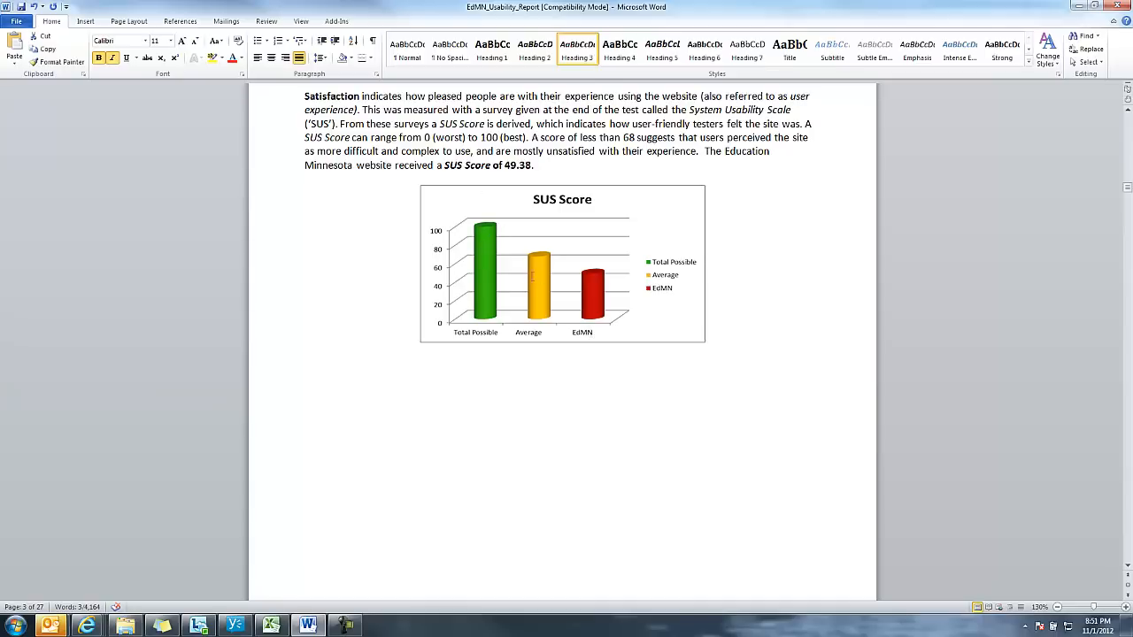
{"action": "mouse_move", "coordinate": [600, 258]}
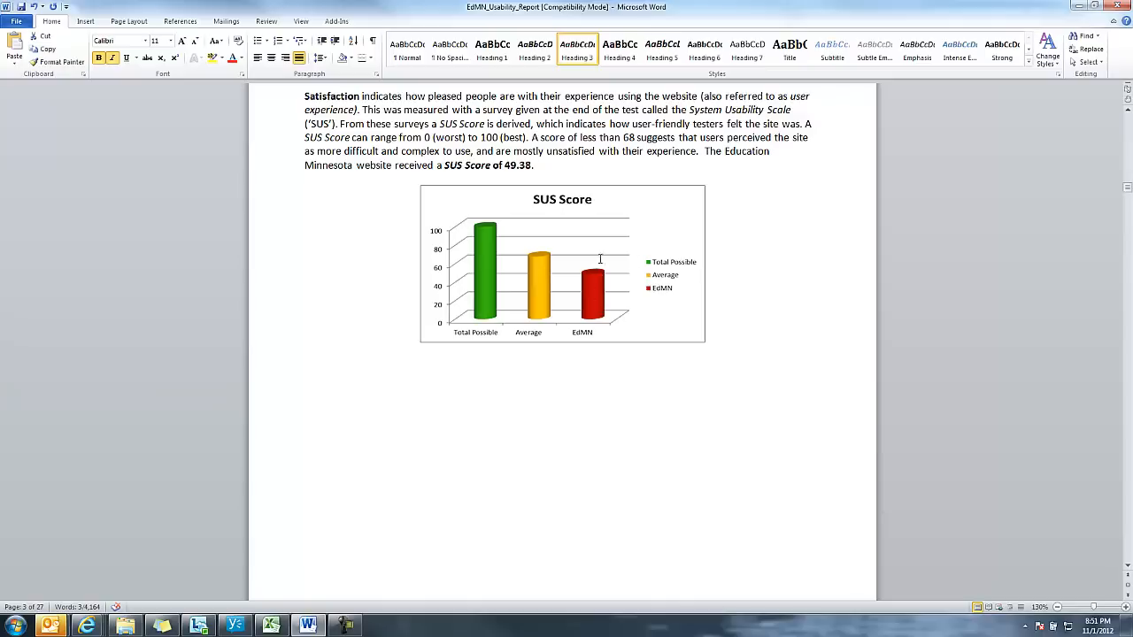